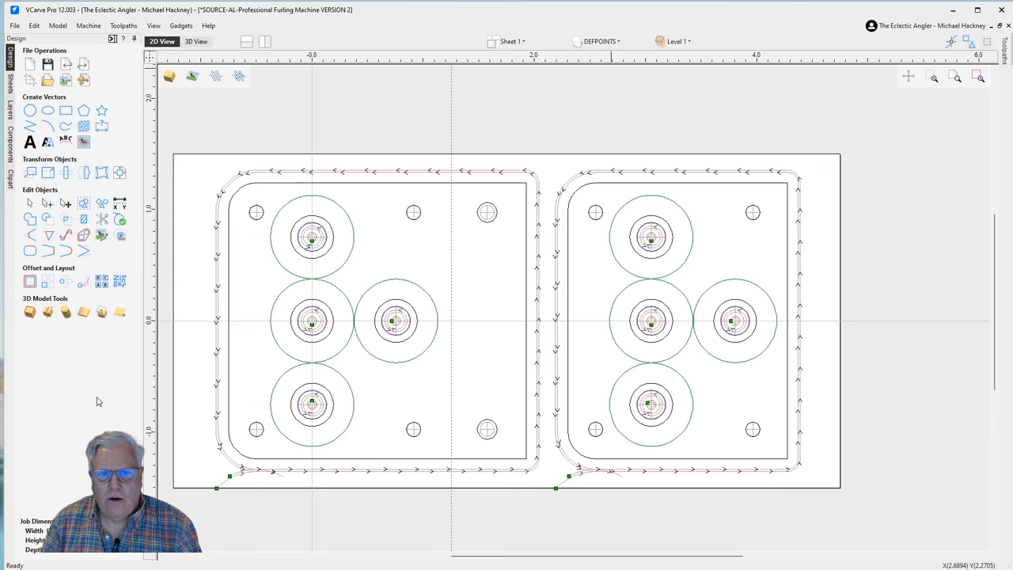
- Show the Toolpath Operations panel with the furling part's toolpath list
{"action": "left_click", "coordinate": [149, 25]}
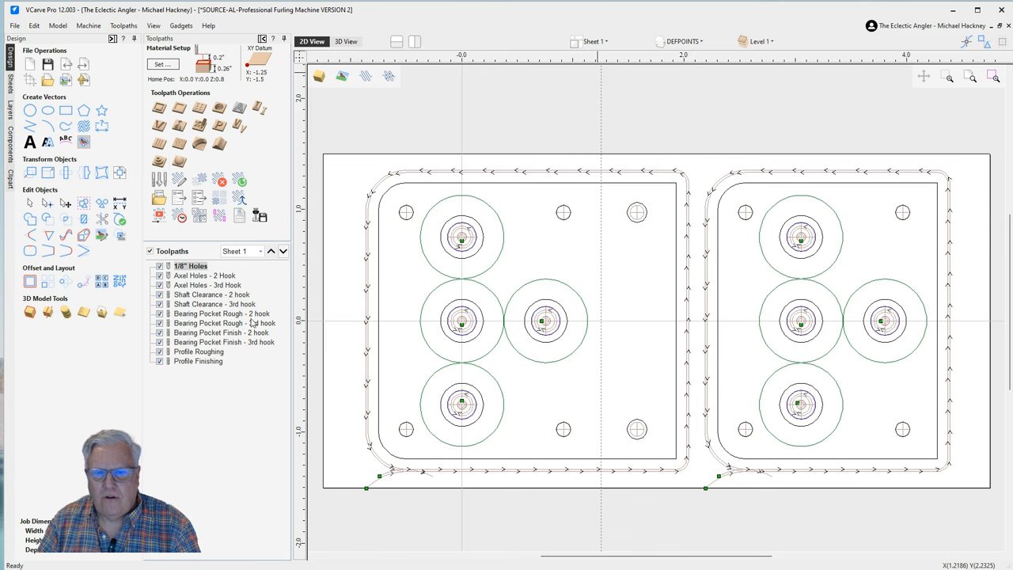
{"action": "mouse_move", "coordinate": [607, 41]}
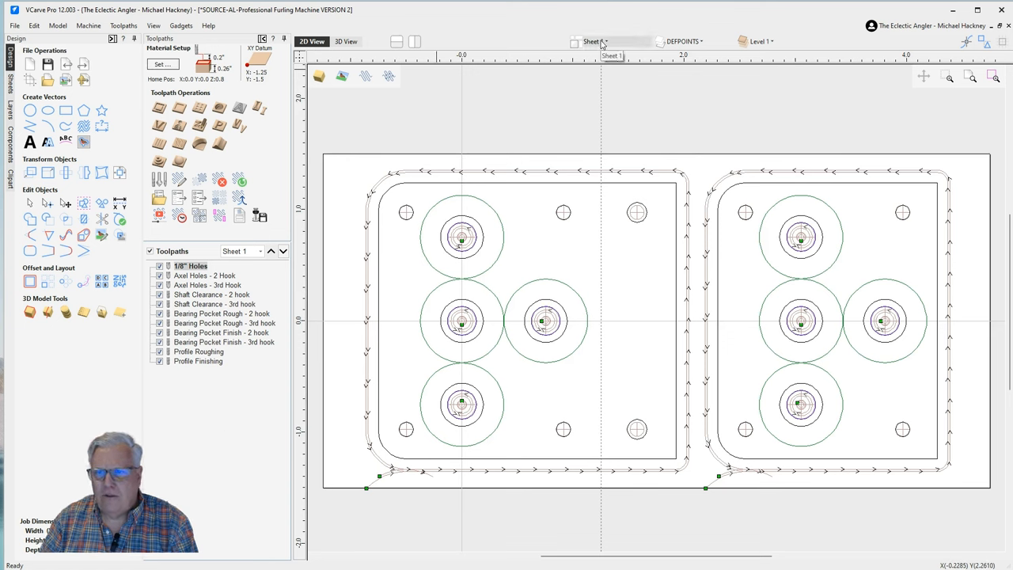
- Switch to the 3D View so the plates appear as a material block with toolpaths previewed
{"action": "left_click", "coordinate": [345, 41]}
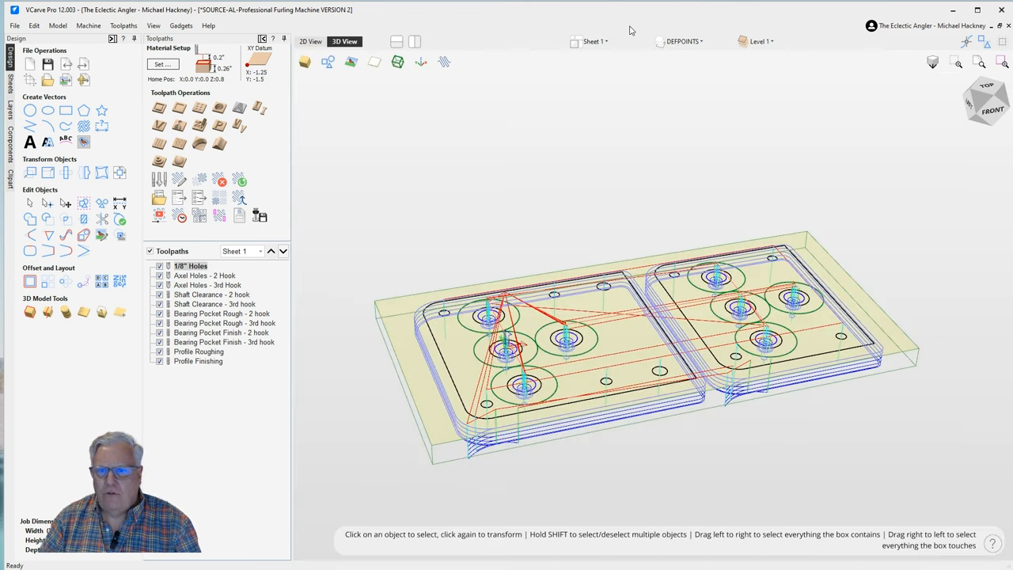
{"action": "left_click_drag", "start_coordinate": [633, 317], "coordinate": [741, 444]}
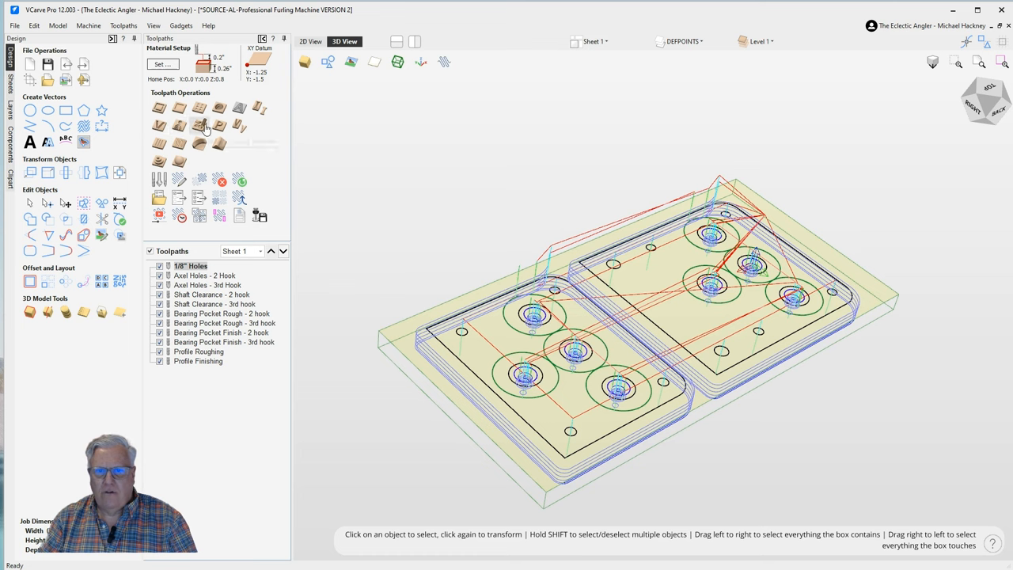
{"action": "mouse_move", "coordinate": [241, 126]}
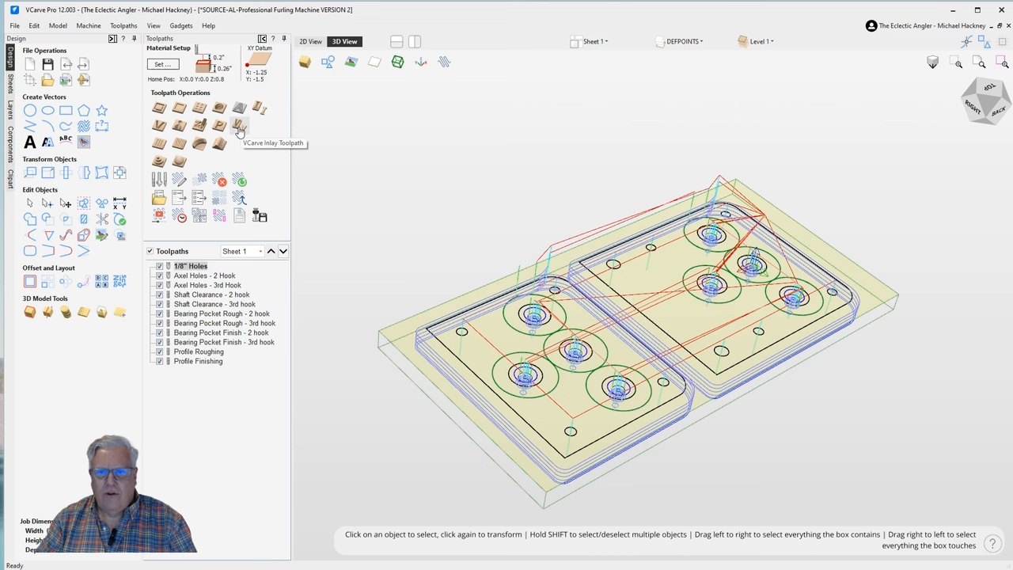
{"action": "mouse_move", "coordinate": [241, 126]}
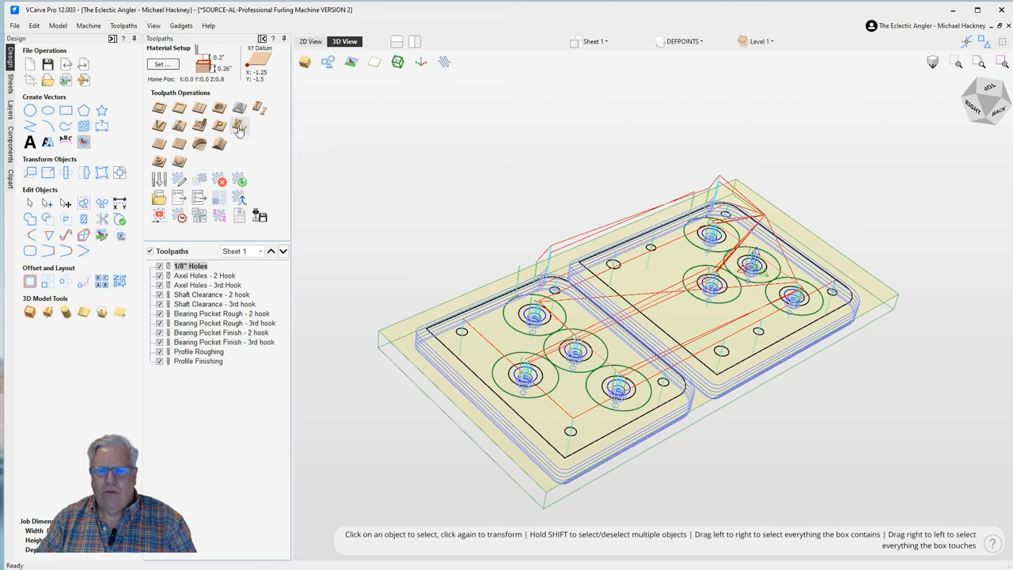
{"action": "mouse_move", "coordinate": [218, 215]}
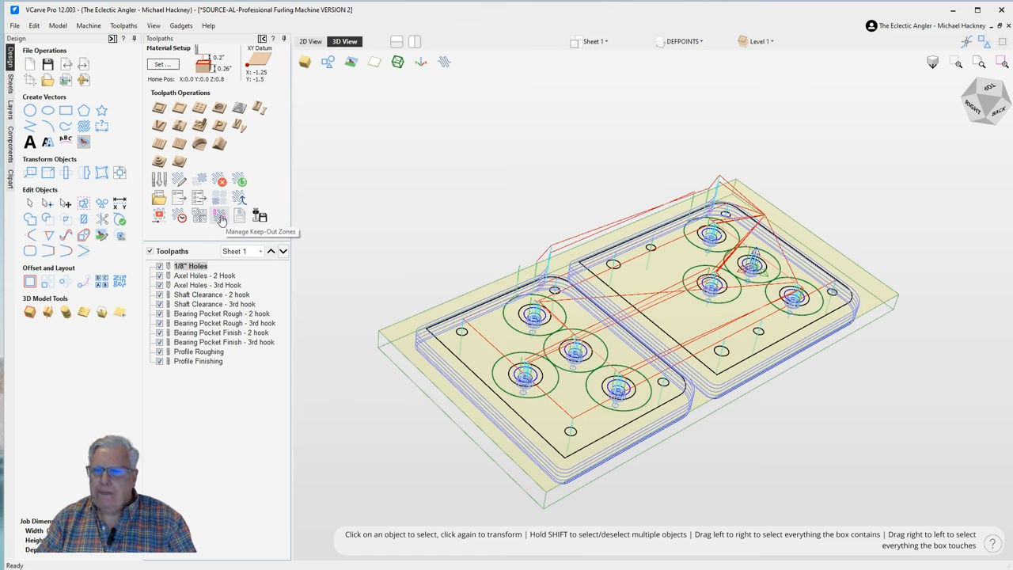
{"action": "left_click", "coordinate": [162, 65]}
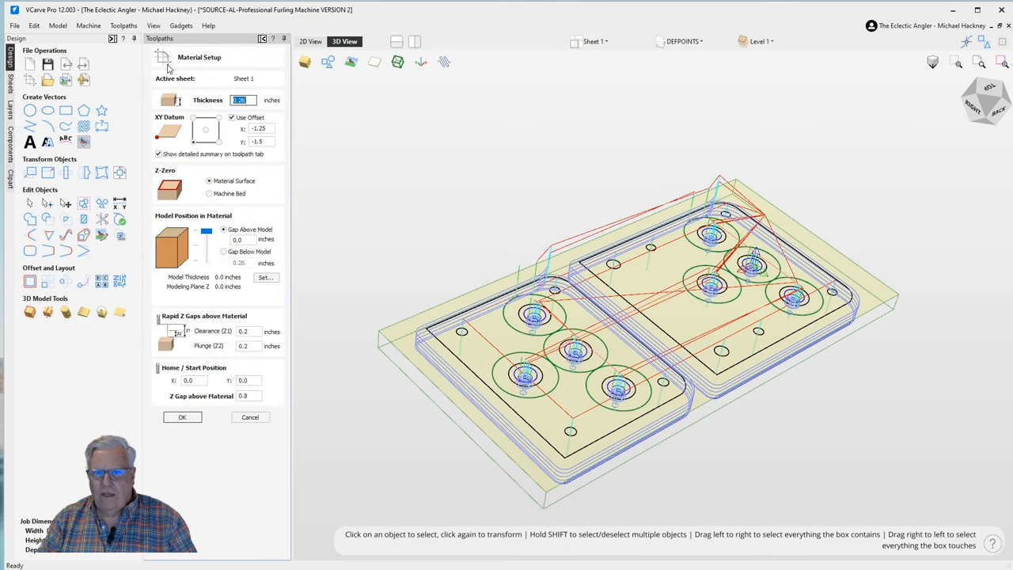
{"action": "mouse_move", "coordinate": [279, 184]}
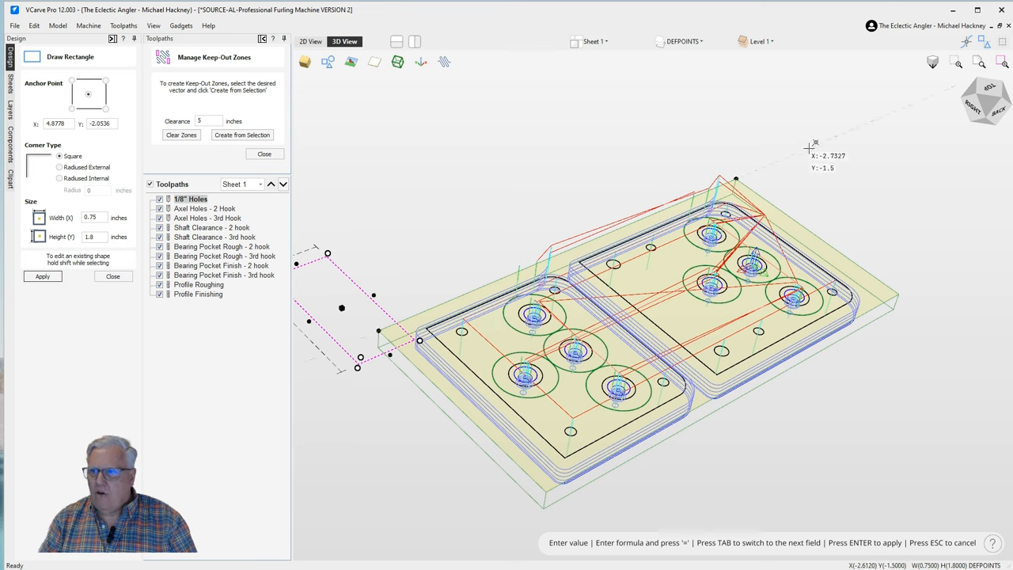
{"action": "mouse_move", "coordinate": [159, 316]}
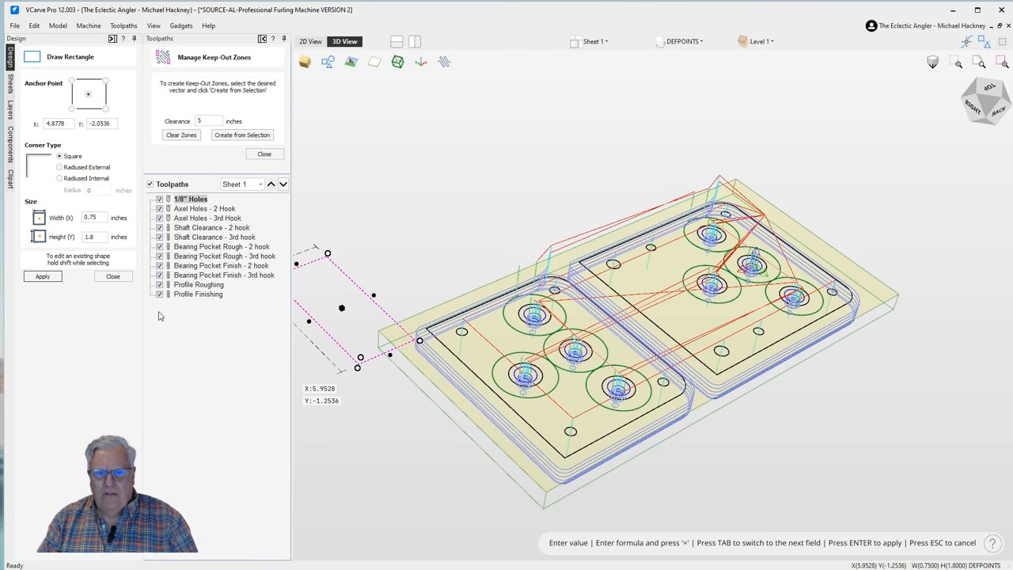